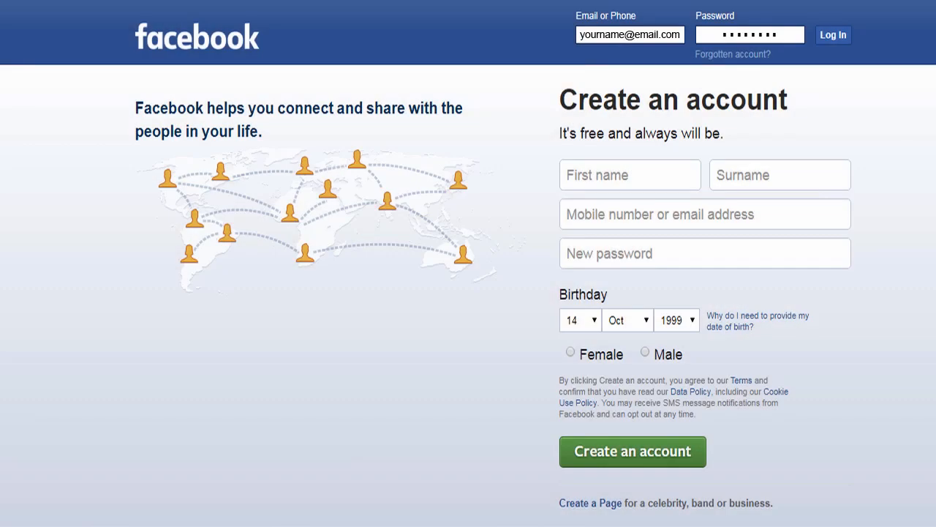
# Step: Log in to Facebook and reach the home news feed
pyautogui.click(833, 34)
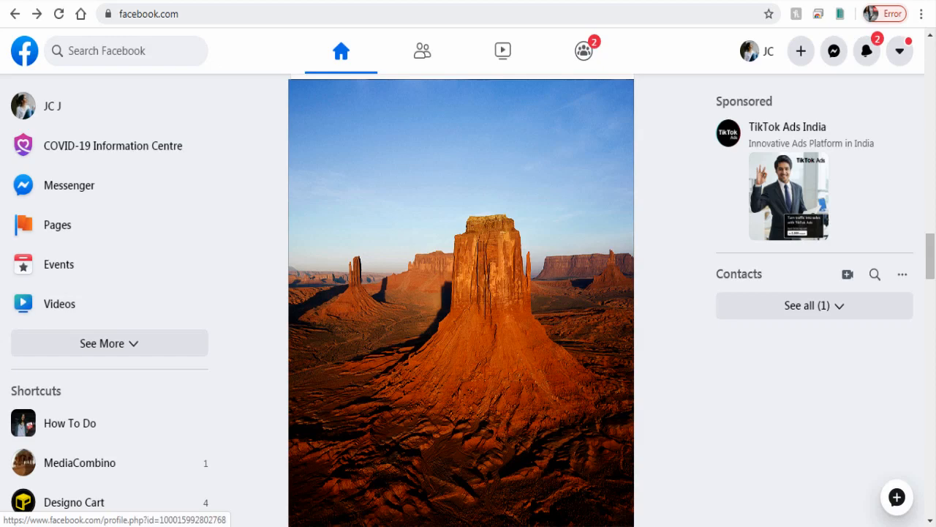
pyautogui.moveTo(806, 382)
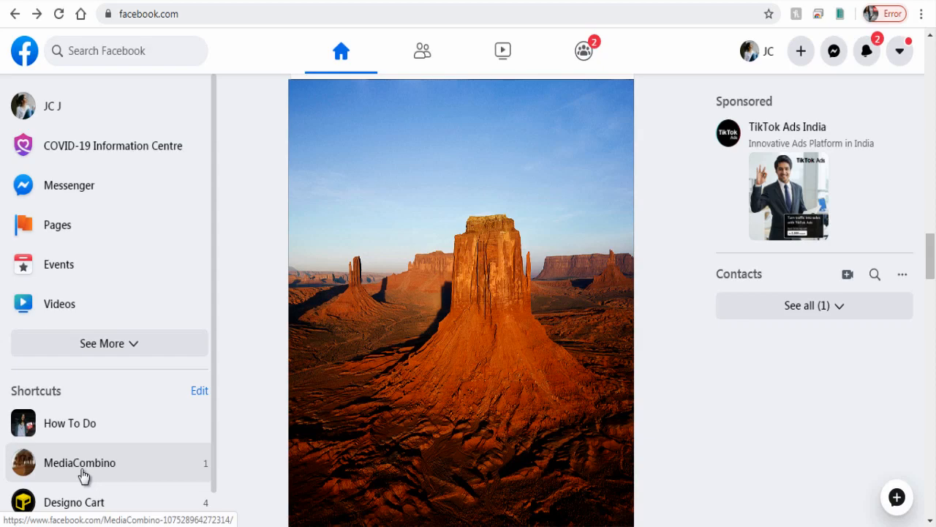
# Step: Open the MediaCombino page from the left sidebar shortcut
pyautogui.click(79, 463)
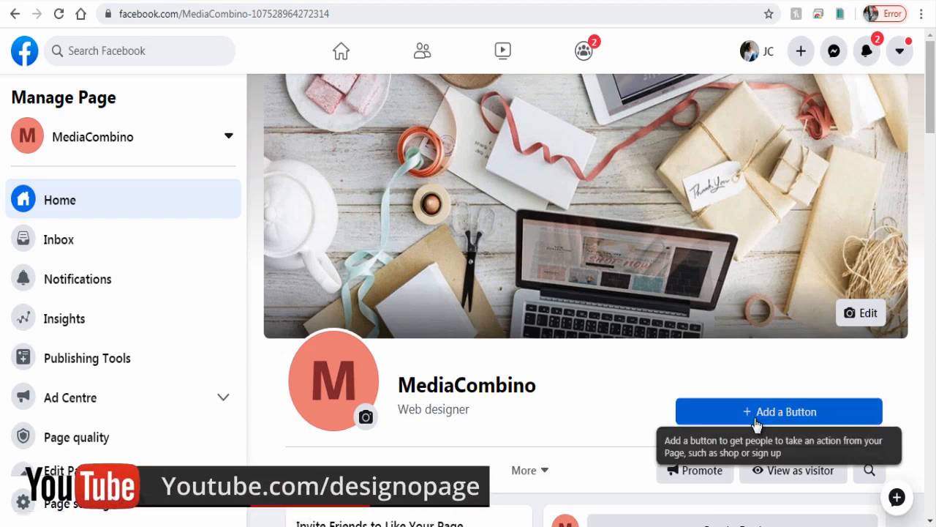
# Step: Add a page action button and choose Call Now
pyautogui.click(778, 411)
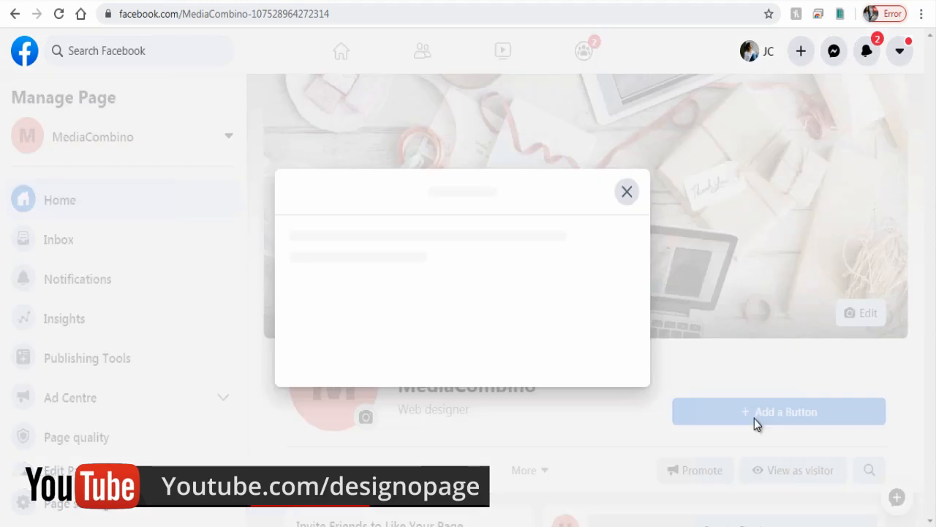
pyautogui.click(779, 411)
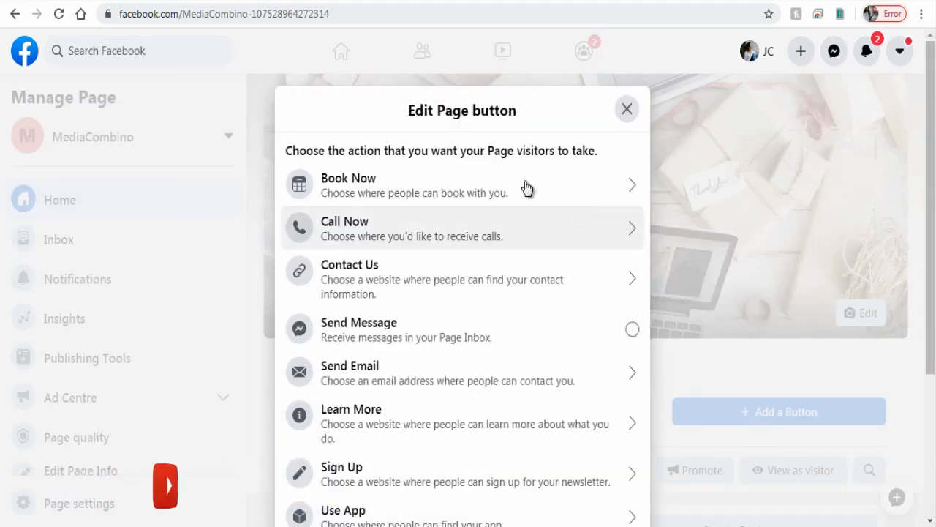
pyautogui.moveTo(374, 245)
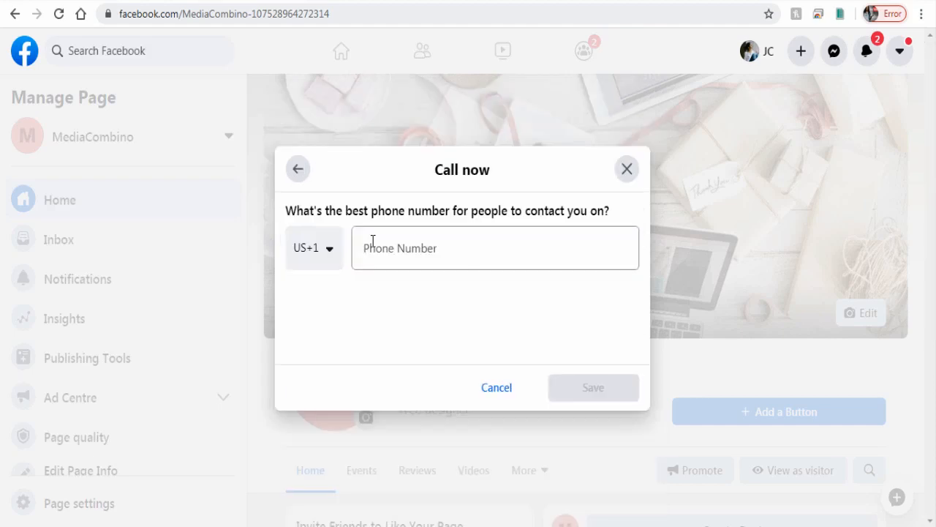
# Step: Set the Call Now number with India's IN+91 country code and save
pyautogui.click(496, 248)
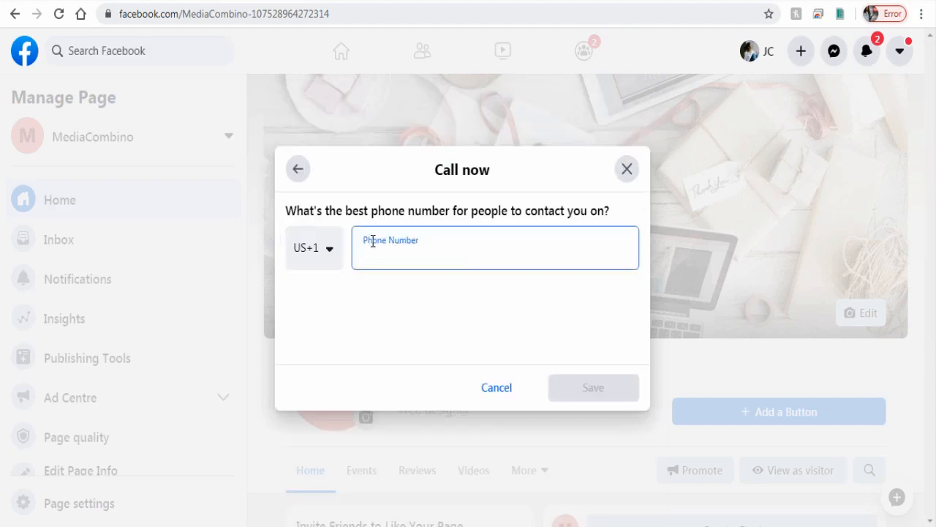
pyautogui.write('indi')
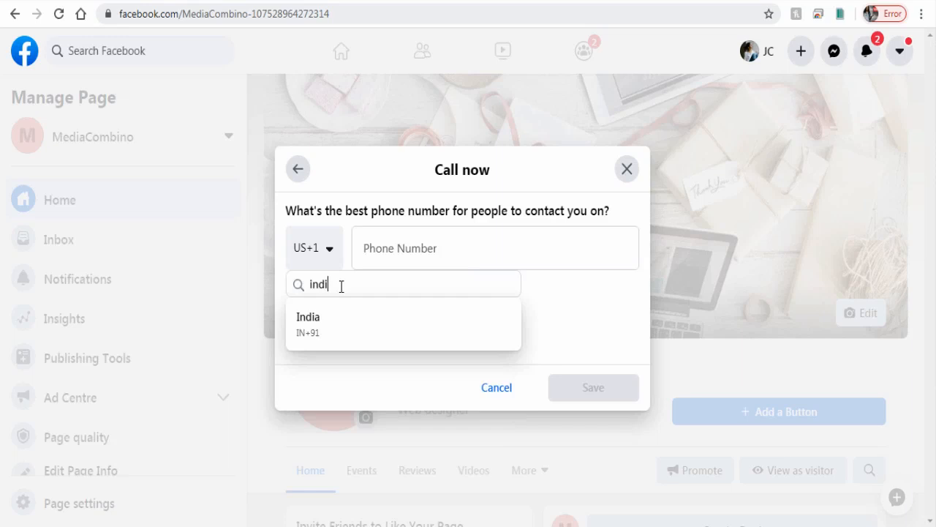
pyautogui.click(308, 324)
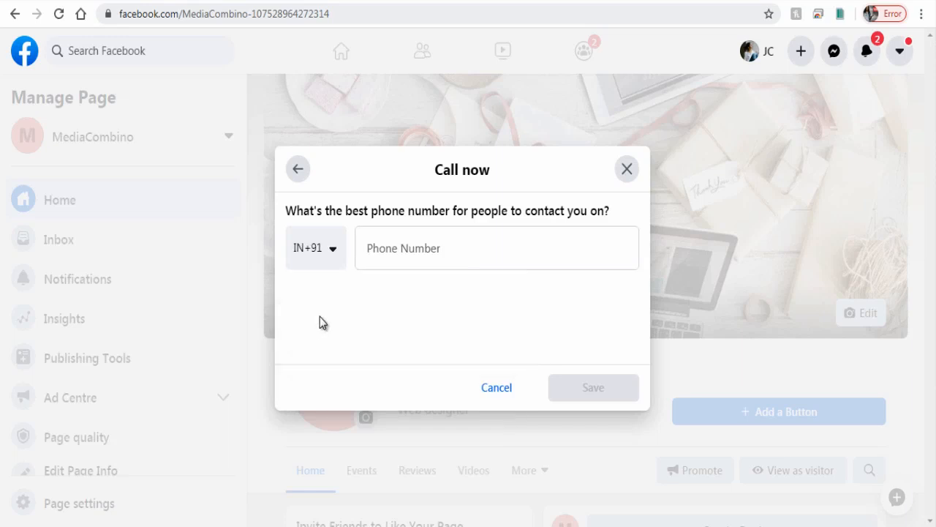
pyautogui.write('60')
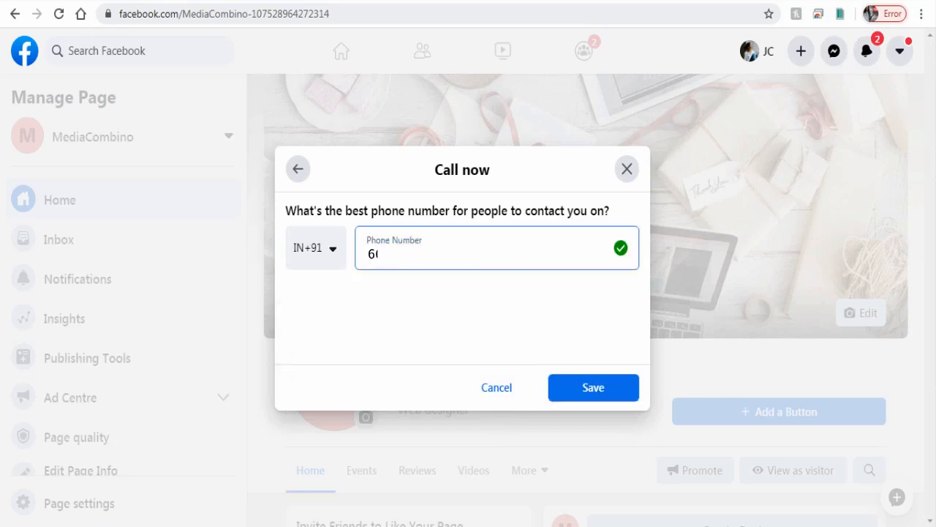
pyautogui.click(593, 387)
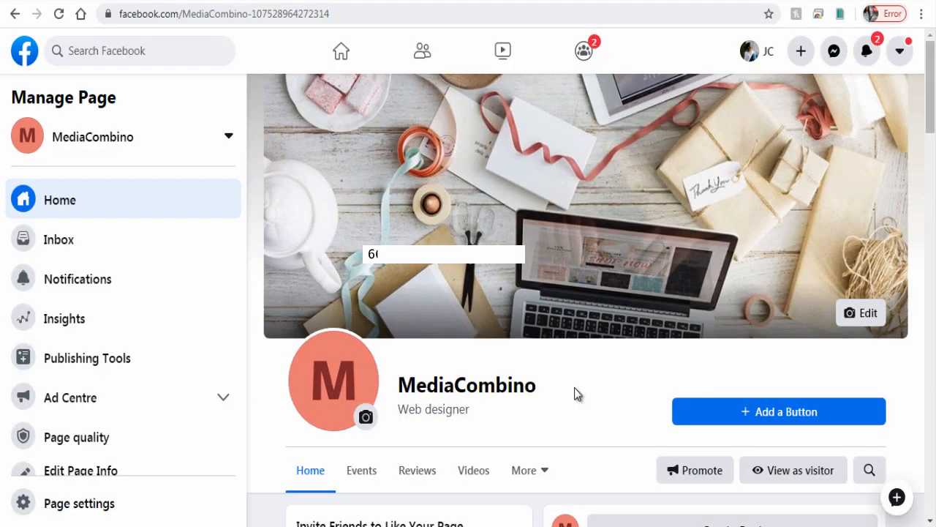
# Step: Check the blue Call Now button below the MediaCombino cover photo
pyautogui.click(778, 410)
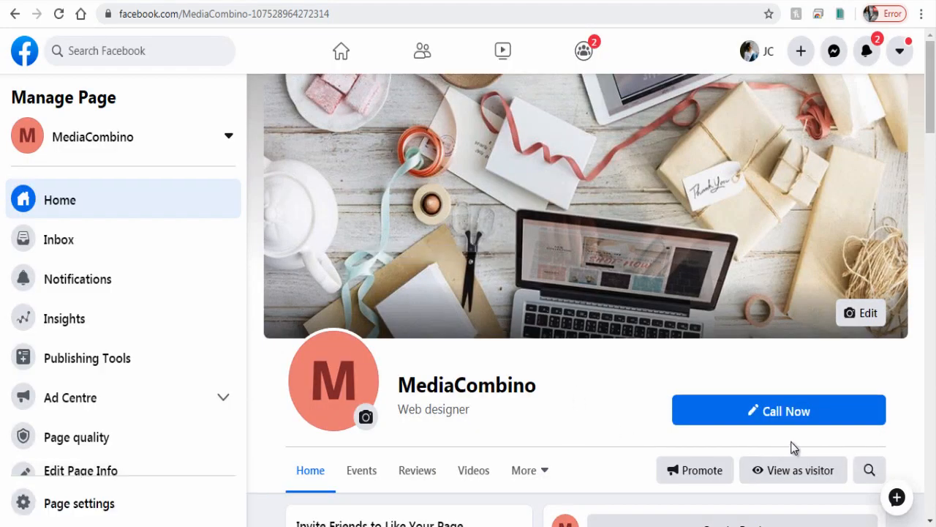
pyautogui.moveTo(591, 428)
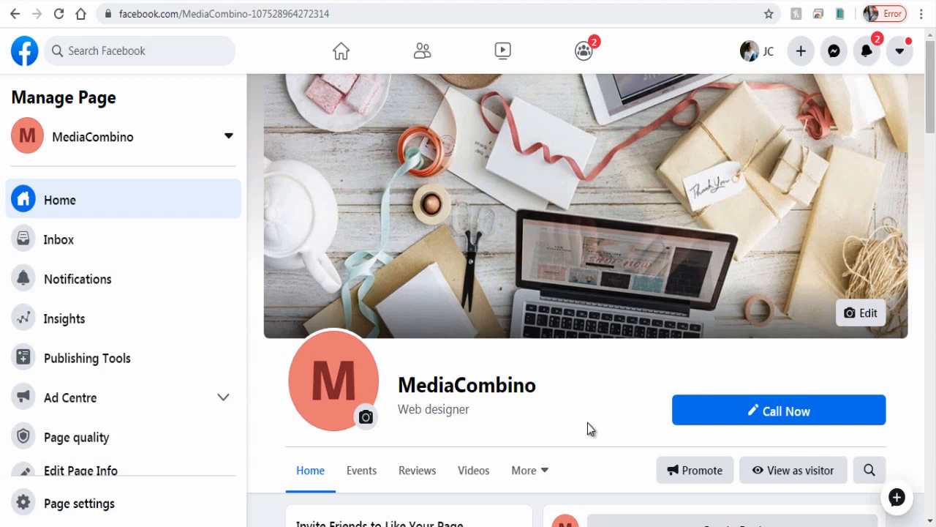